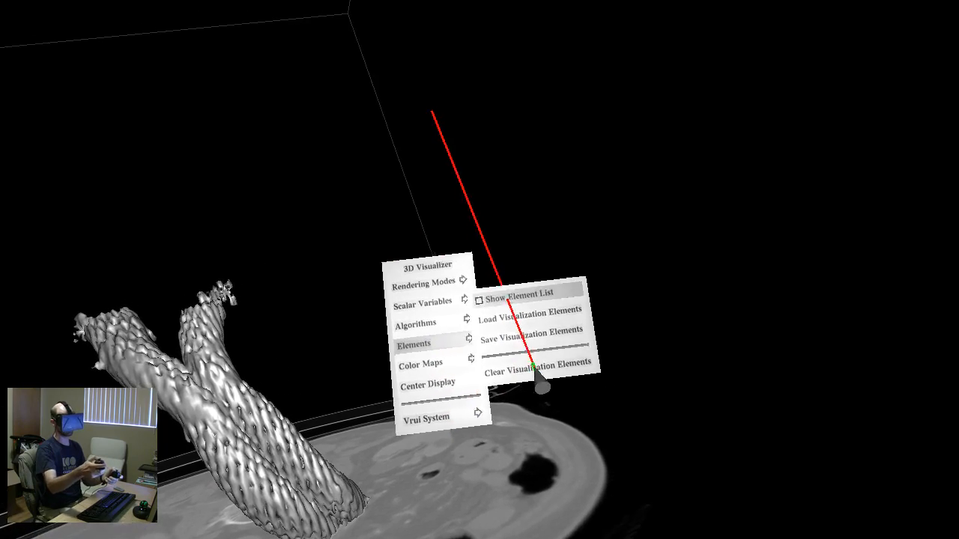
Bring up the Elements list options from the 3D Visualizer main menu
left_click(522, 295)
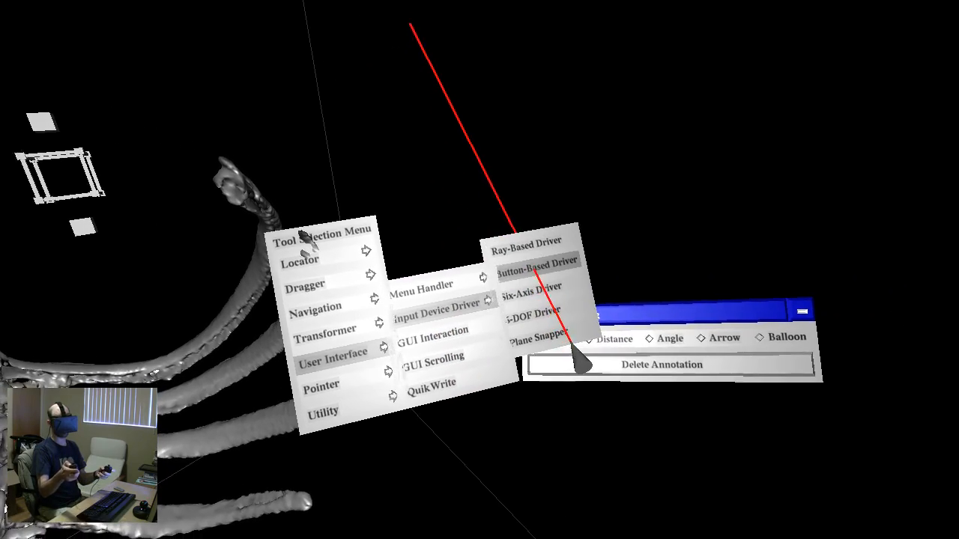
Bring up the Tool Selection Menu's Input Device Driver choices beside the annotation dialog
left_click(527, 313)
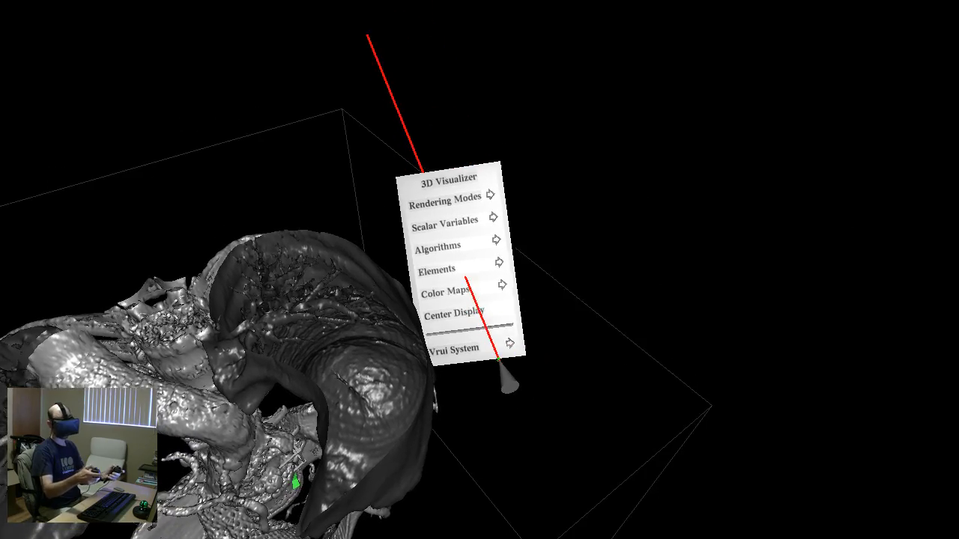
left_click(437, 270)
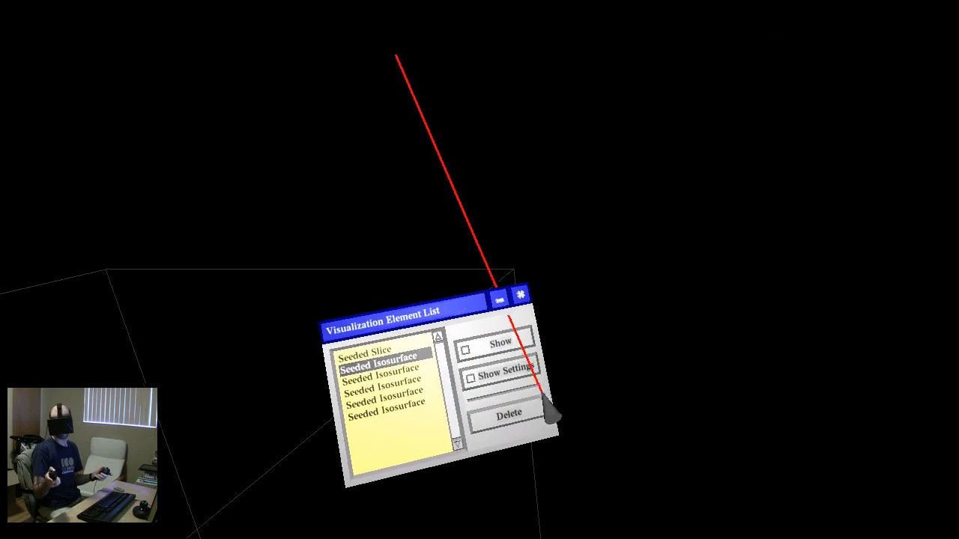
Close the Visualization Element List dialog with the isosurfaces left hidden
left_click(497, 294)
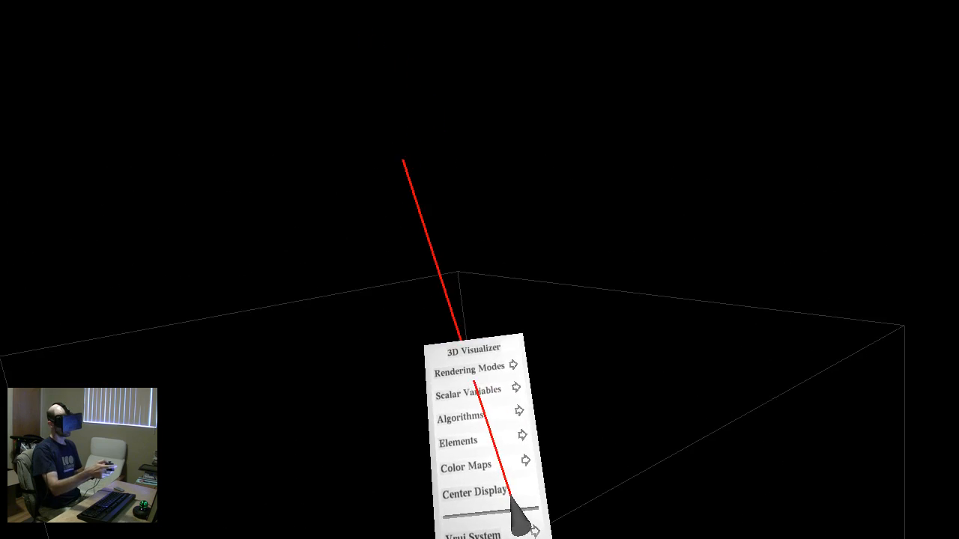
Show the Algorithms submenu listing the volume renderer options
left_click(464, 416)
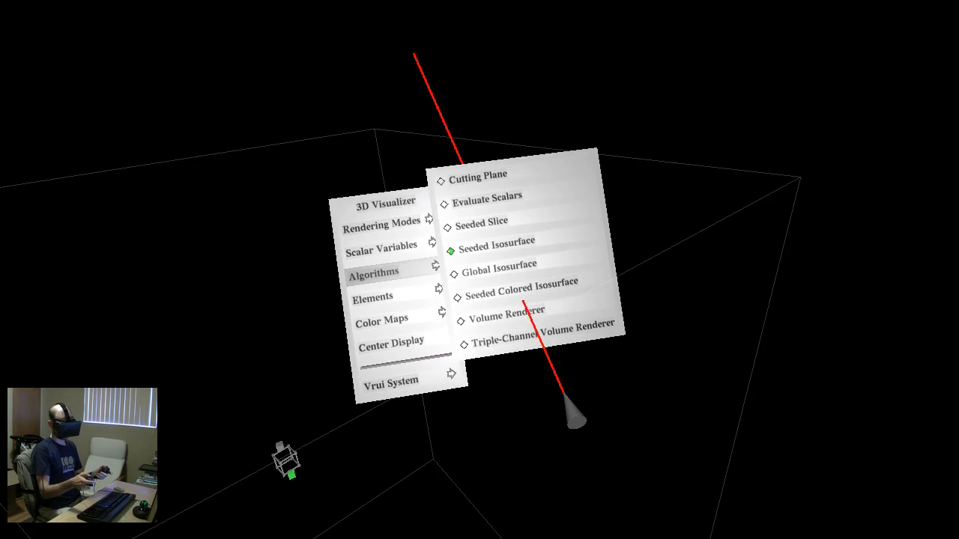